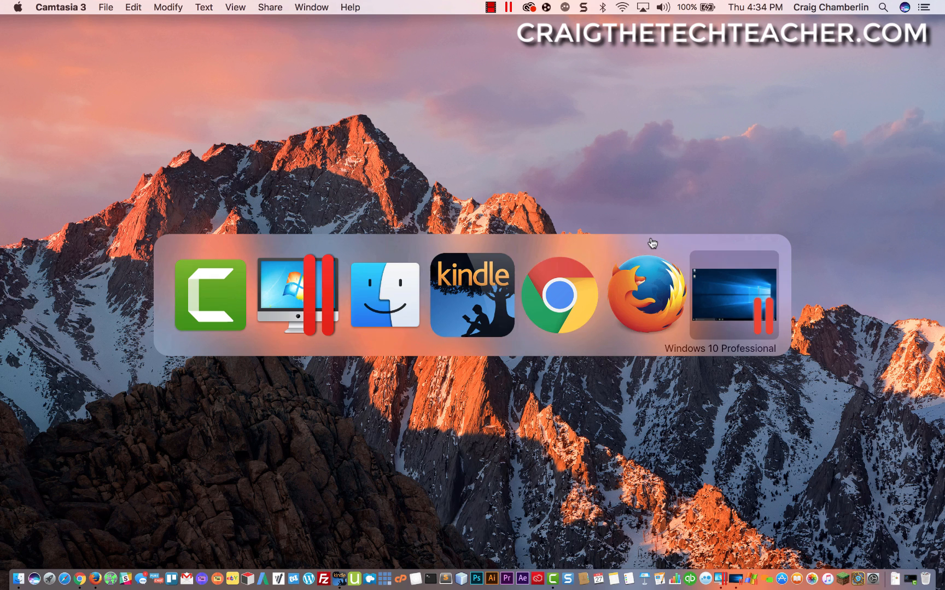
# Bring the Windows 10 Professional Parallels virtual machine to the front
pyautogui.click(719, 295)
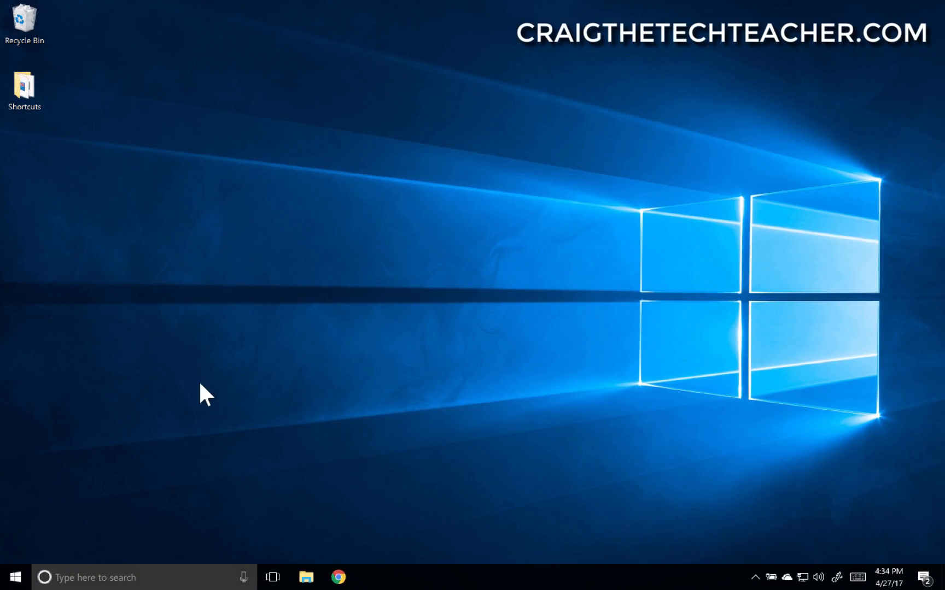
pyautogui.moveTo(279, 485)
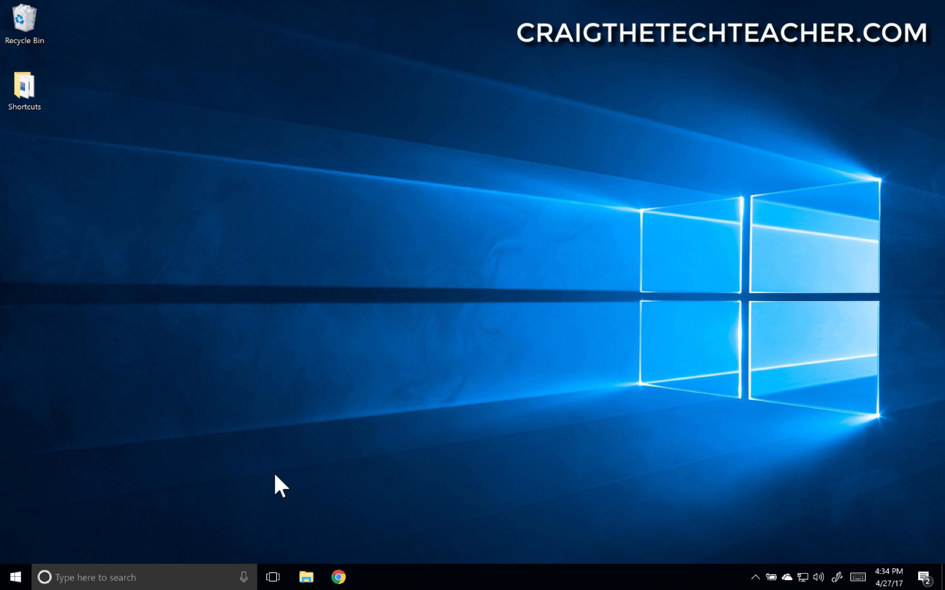
# Launch Chrome and open a second, blank New Tab browser window from its jump list
pyautogui.click(338, 577)
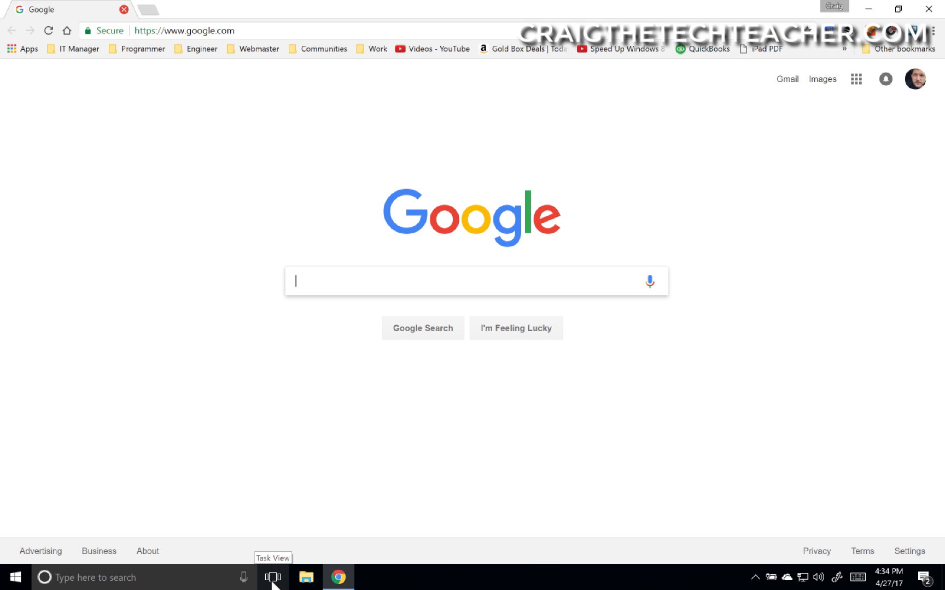
pyautogui.click(307, 578)
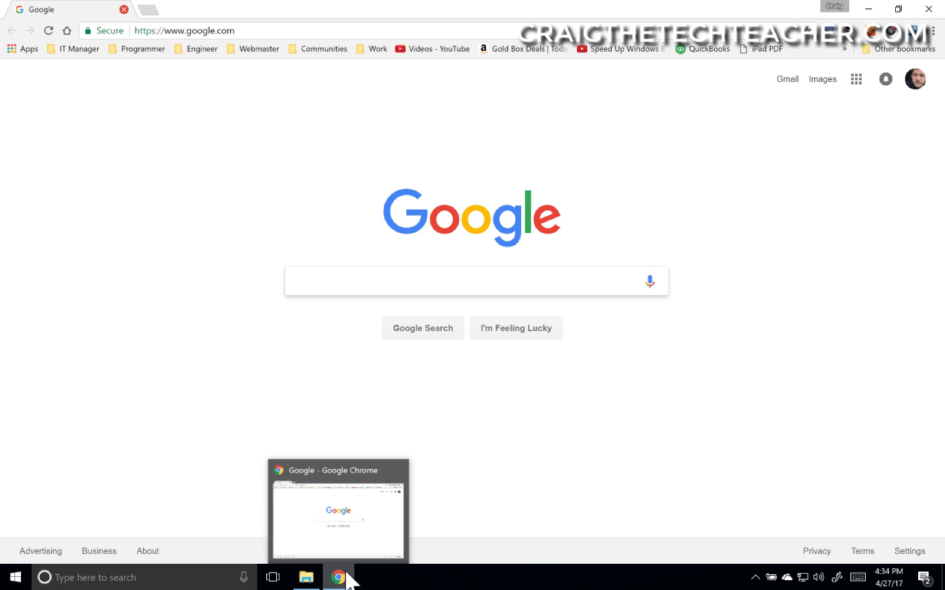
pyautogui.rightClick(337, 577)
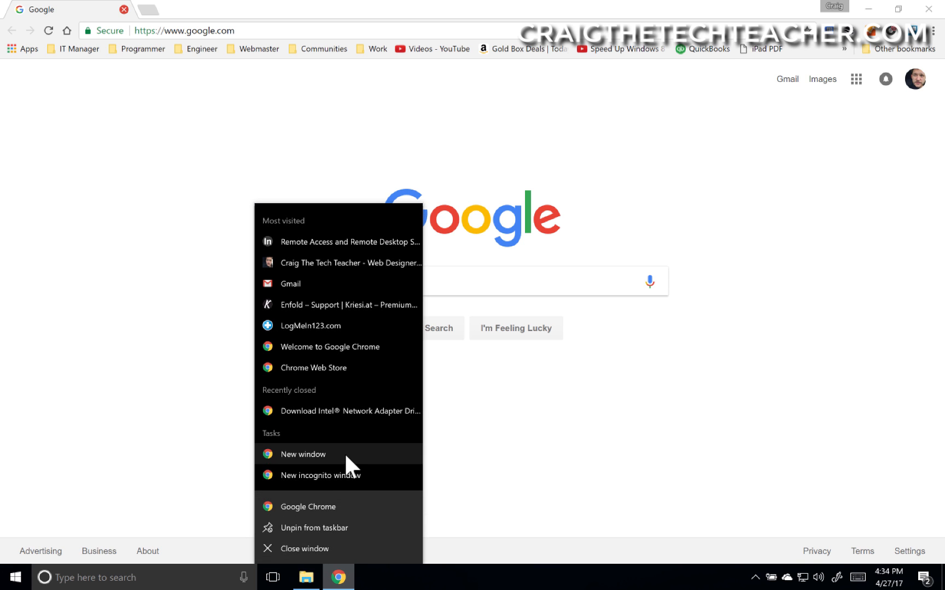
pyautogui.click(302, 455)
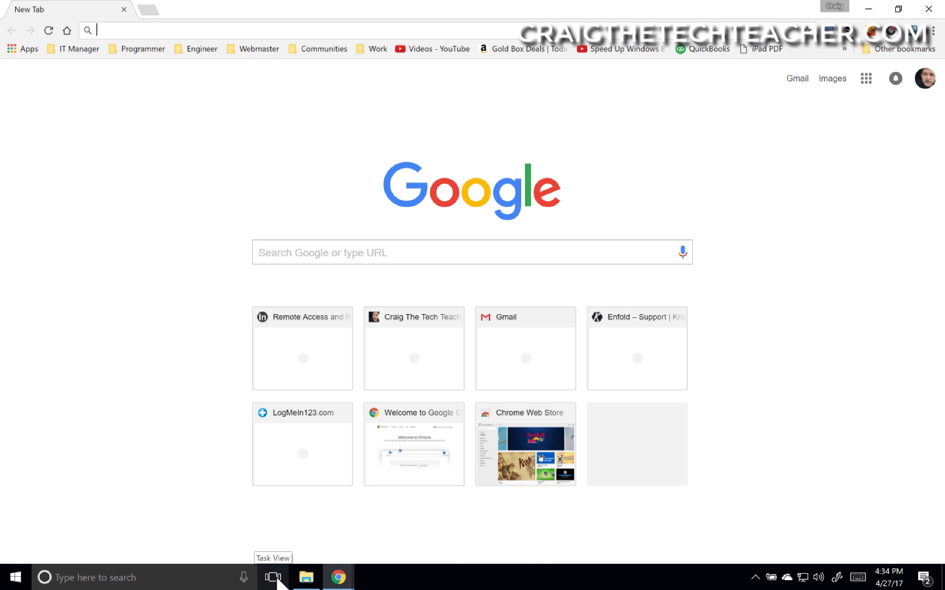
# Add Desktop 2 in Task View, then go back to Desktop 1
pyautogui.click(272, 577)
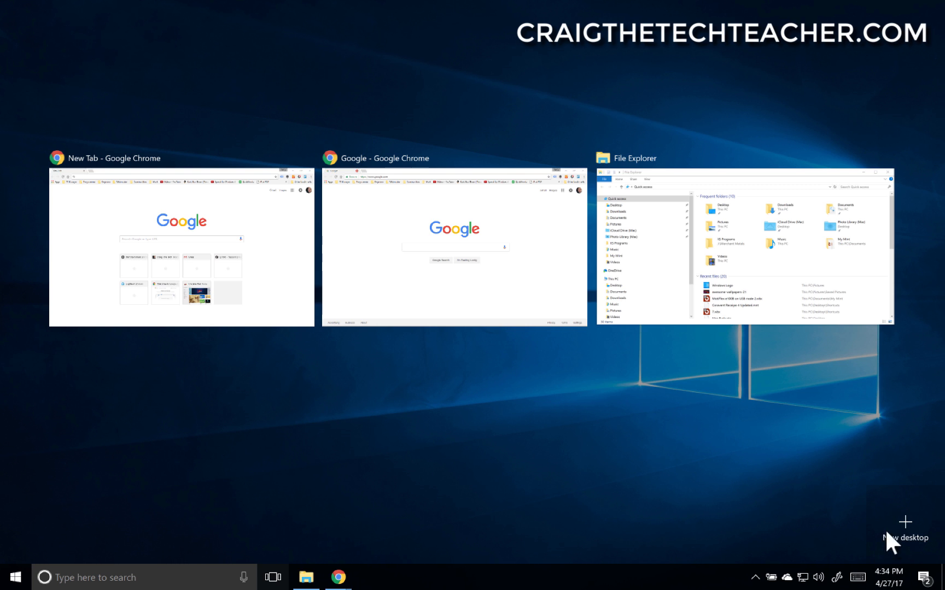
pyautogui.click(903, 522)
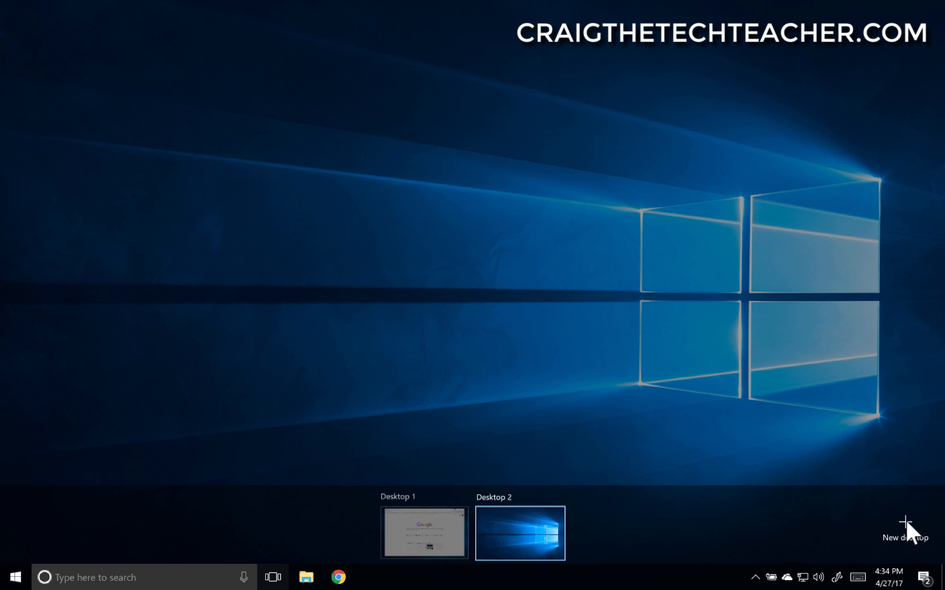
pyautogui.click(424, 532)
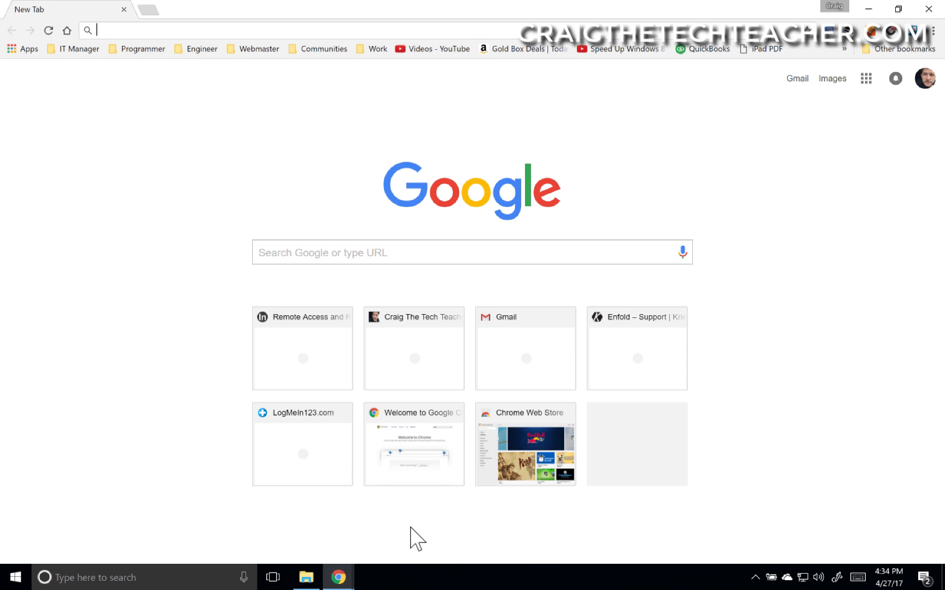
# On Desktop 2, open a Chrome New Tab window and a File Explorer window
pyautogui.click(272, 577)
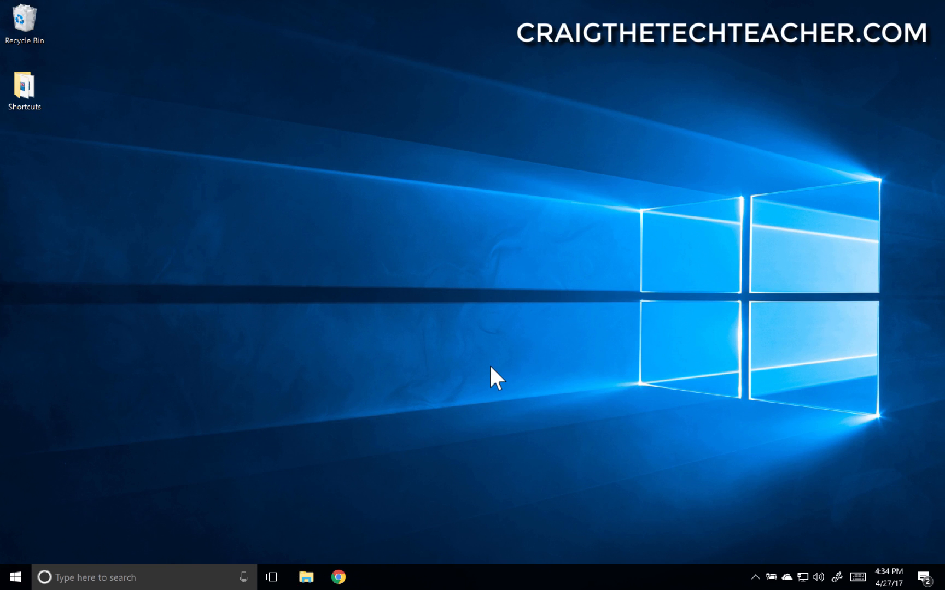
pyautogui.click(338, 577)
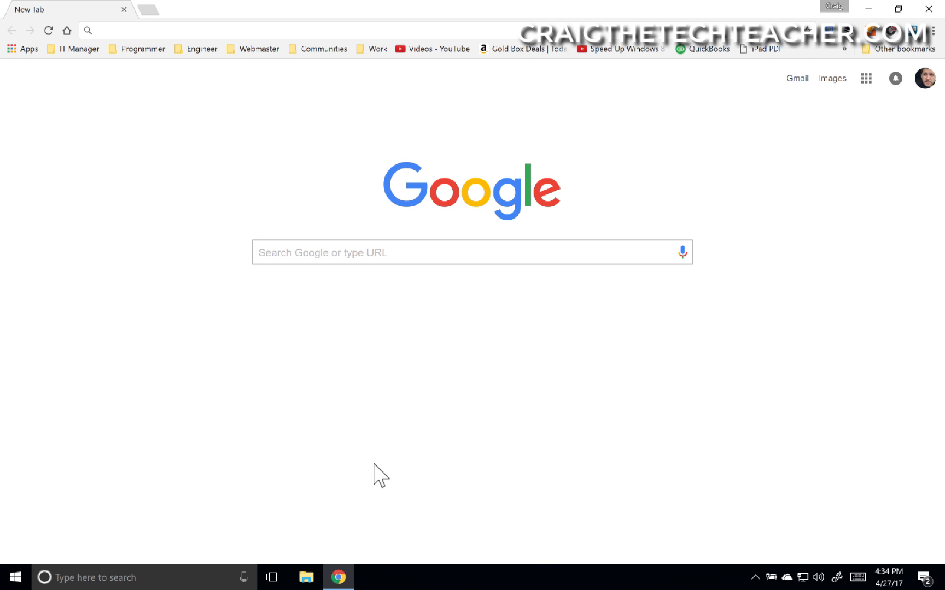
pyautogui.click(272, 578)
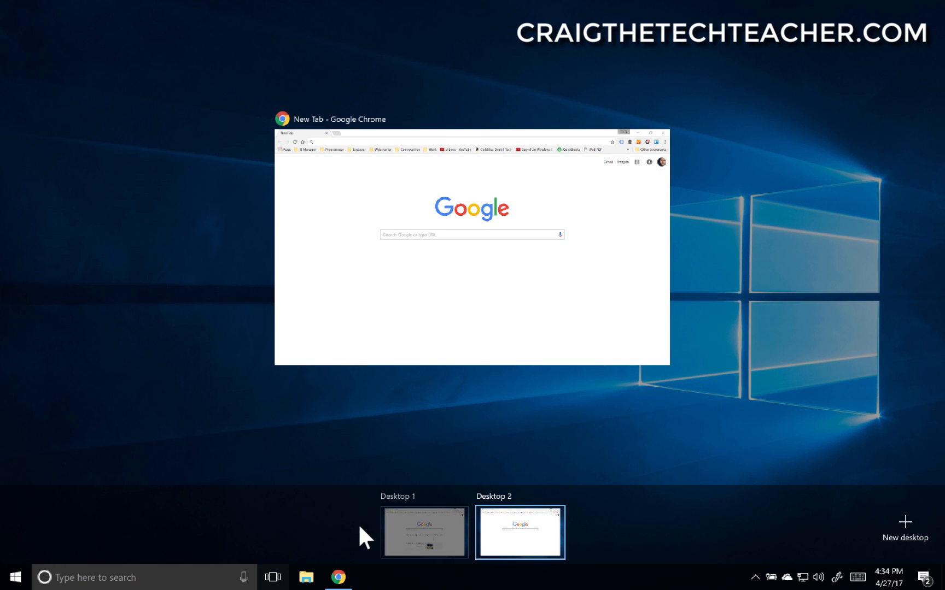
pyautogui.click(519, 532)
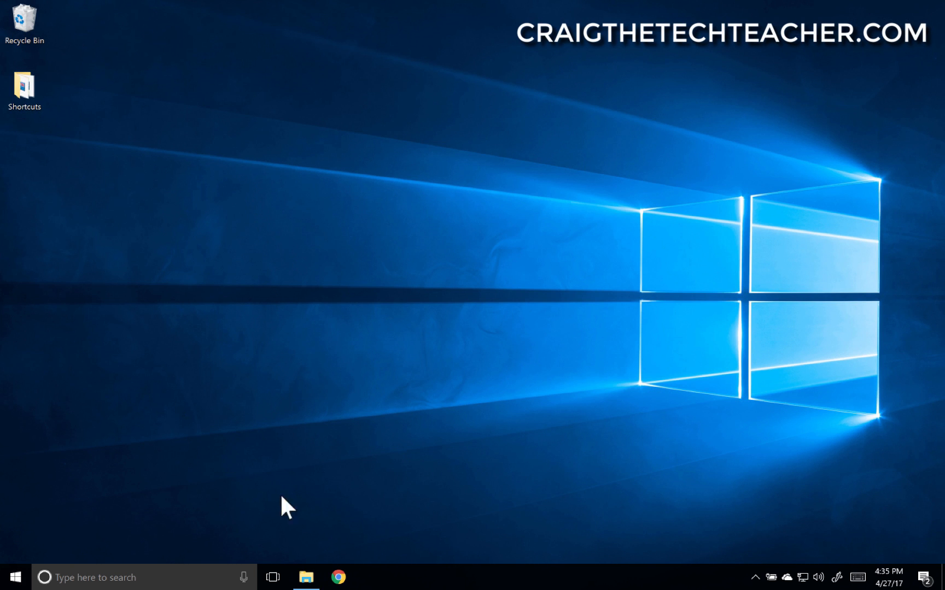
pyautogui.click(306, 578)
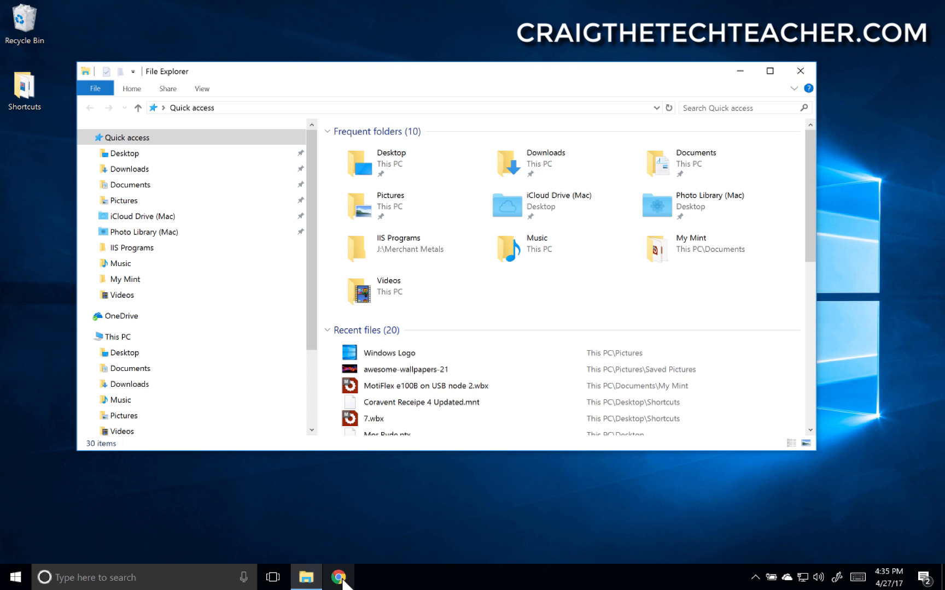
pyautogui.click(337, 577)
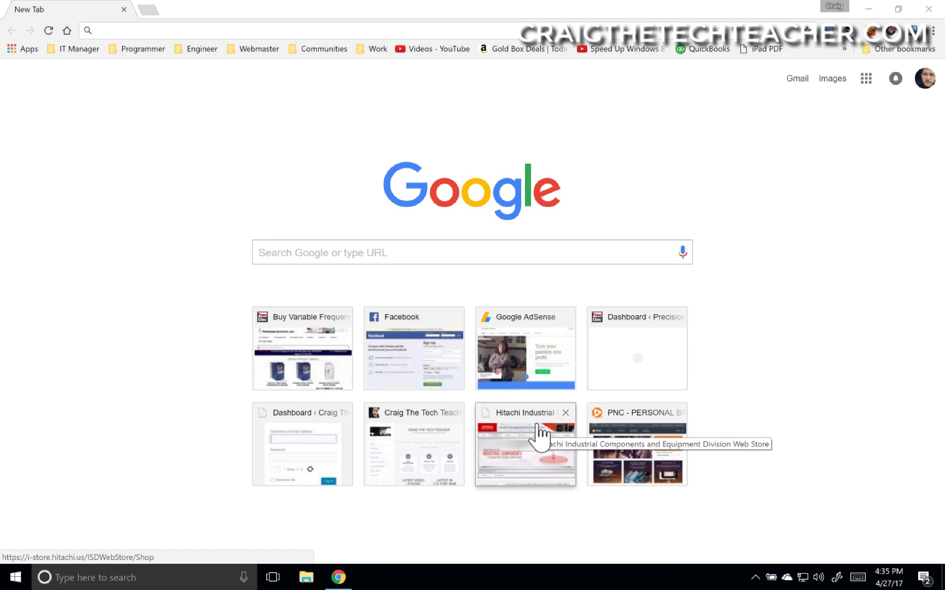
pyautogui.moveTo(413, 553)
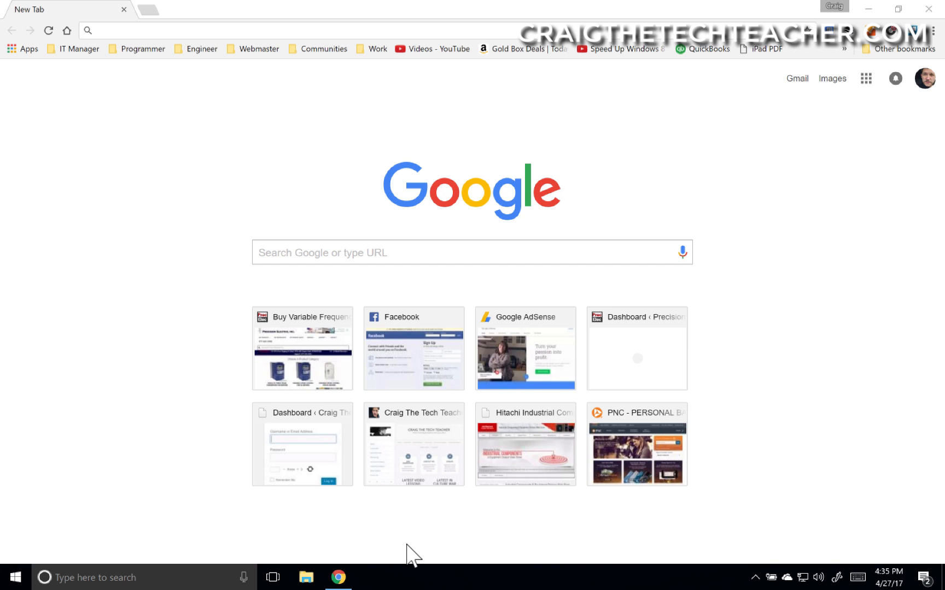
pyautogui.moveTo(346, 577)
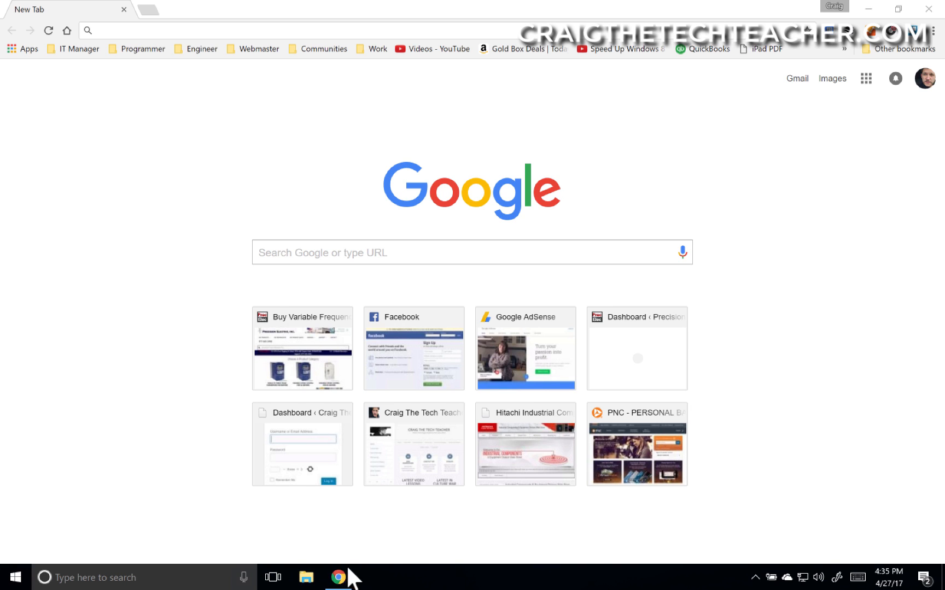
pyautogui.click(755, 577)
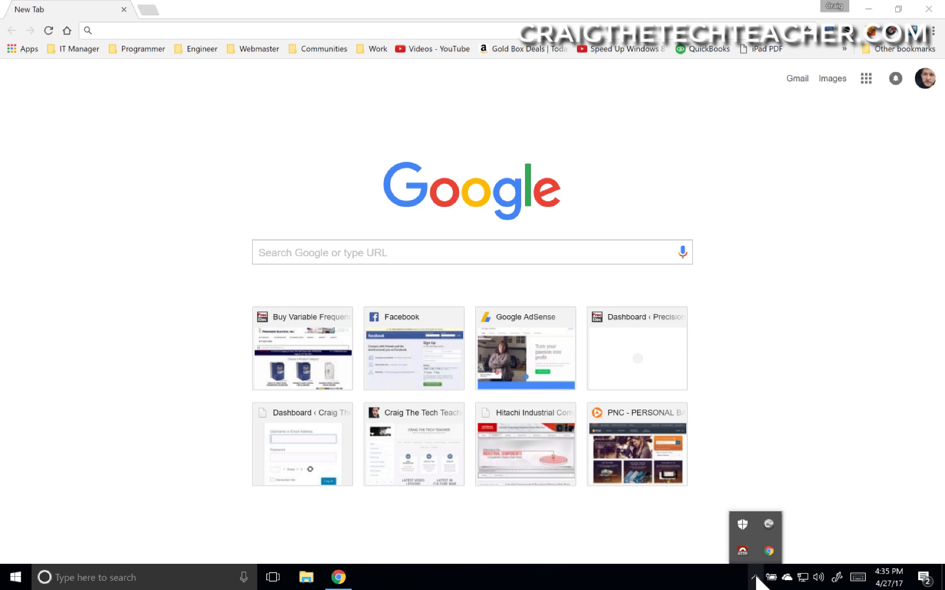
pyautogui.click(272, 578)
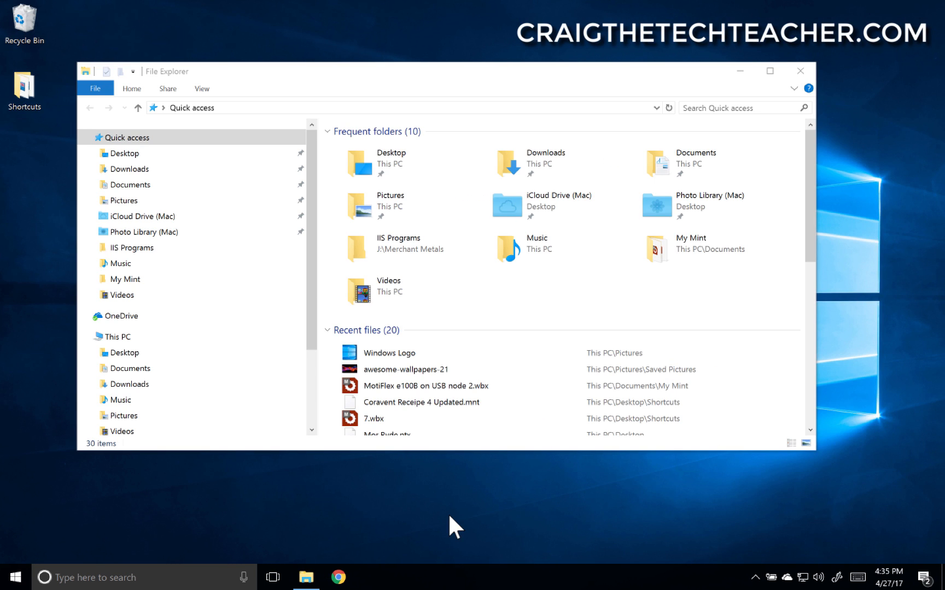
pyautogui.moveTo(657, 89)
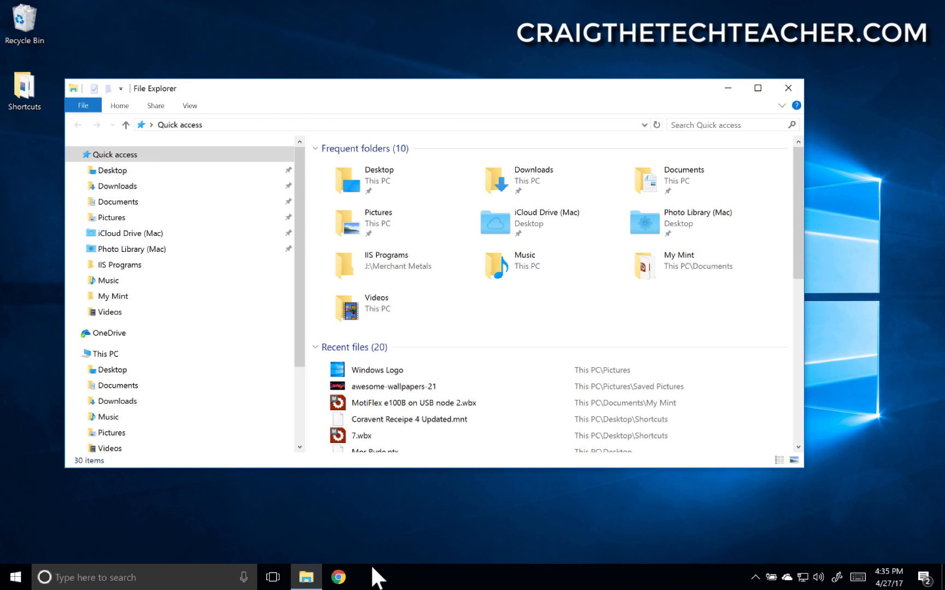
# Search 'task view shortcut' in Chrome and open the How-To Geek shortcuts article
pyautogui.click(339, 577)
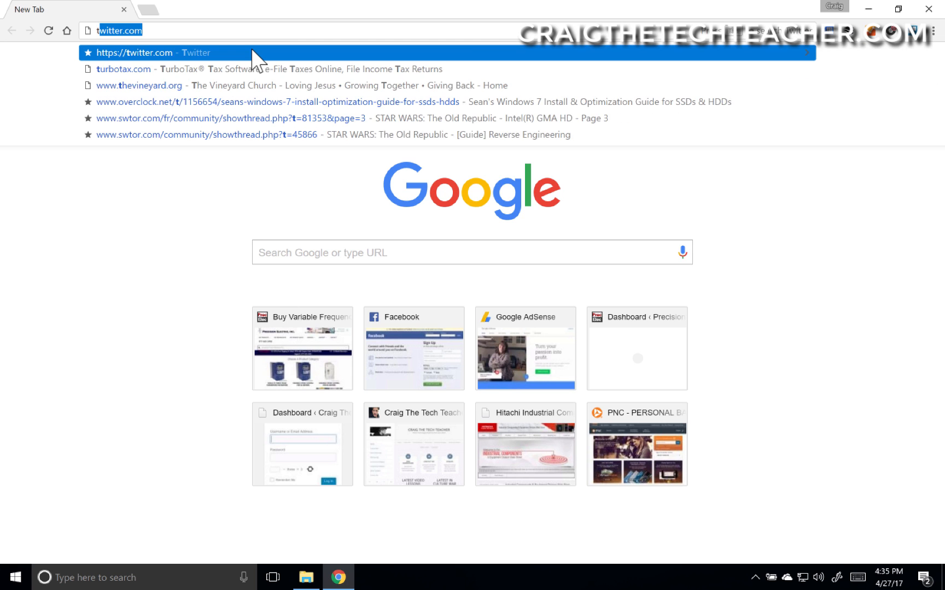
pyautogui.write('task view shortcut')
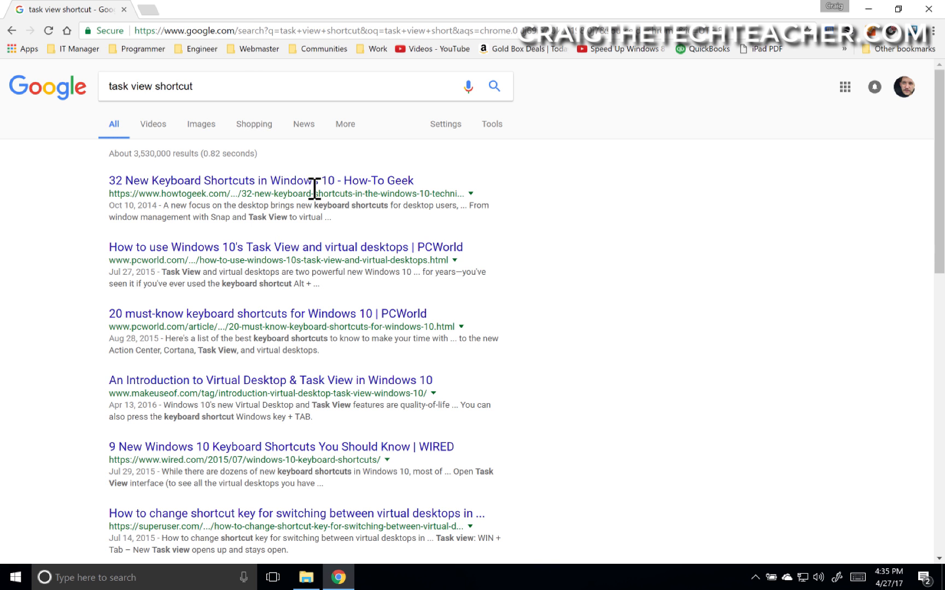
pyautogui.click(260, 180)
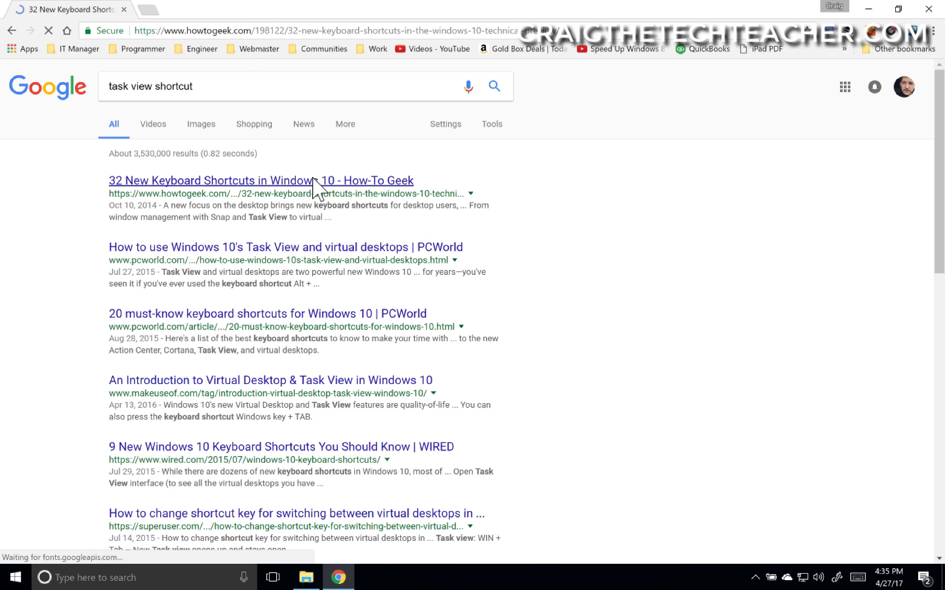
# Scroll the How-To Geek article down through its Task View and Virtual Desktops shortcuts
pyautogui.click(260, 180)
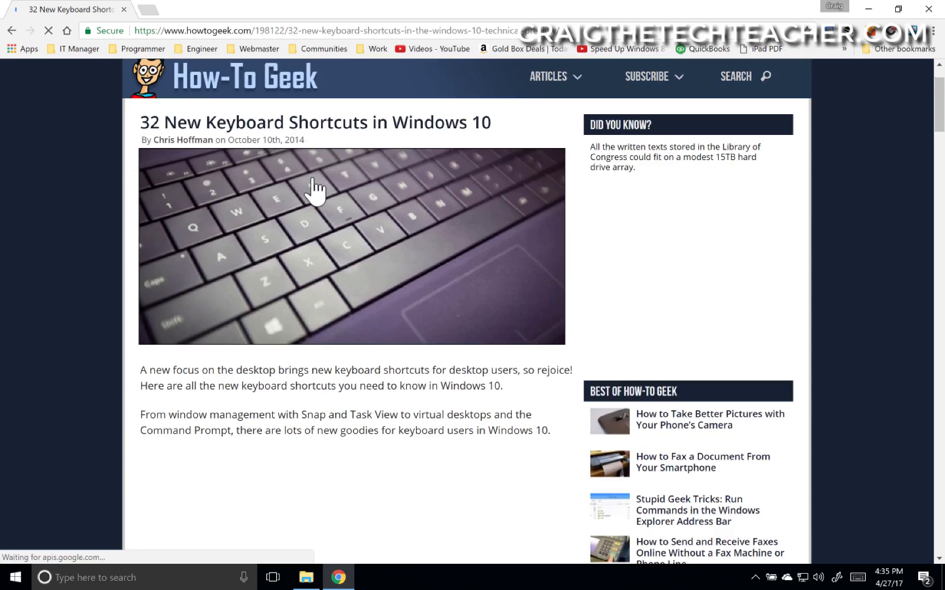
pyautogui.scroll(-3)
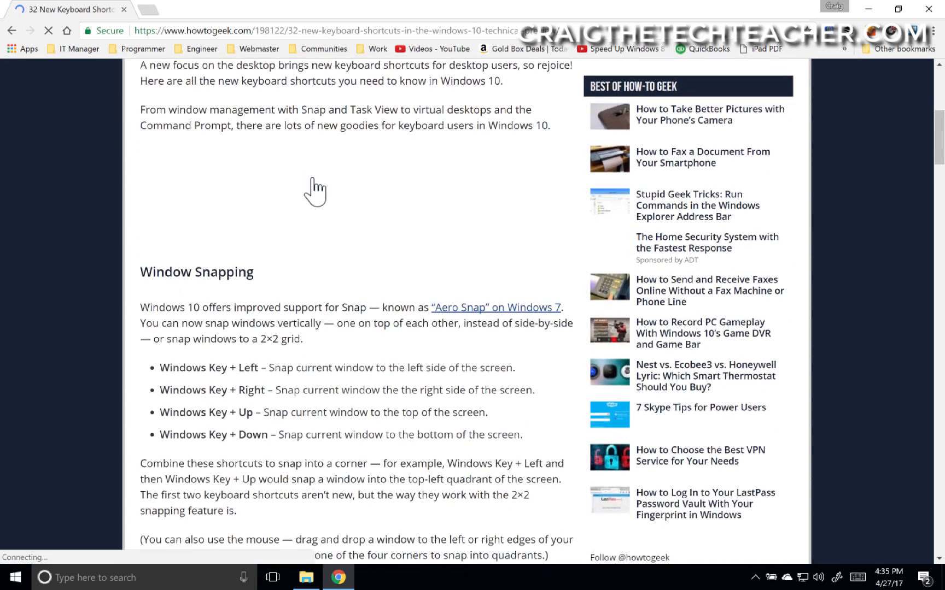
pyautogui.scroll(-3)
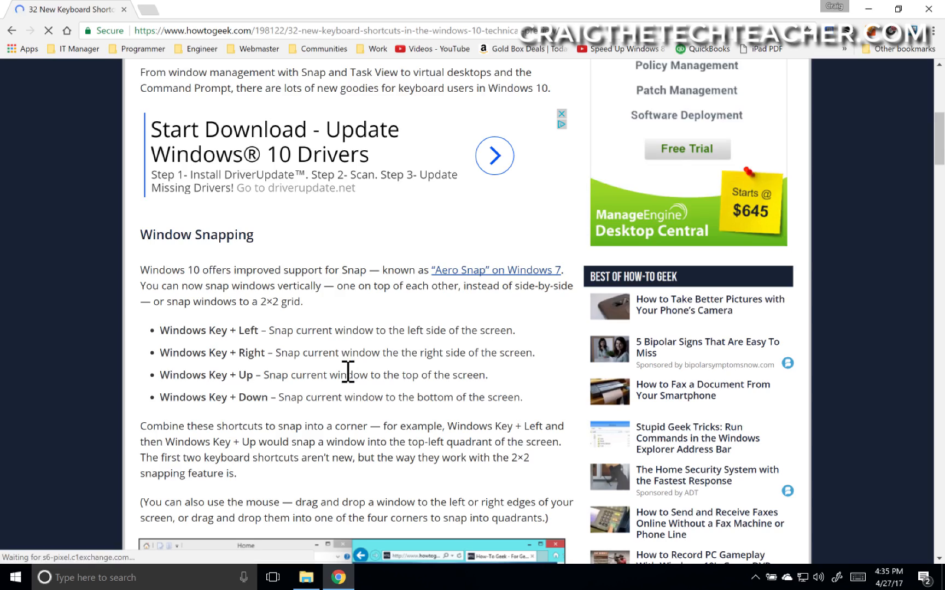
pyautogui.scroll(-3)
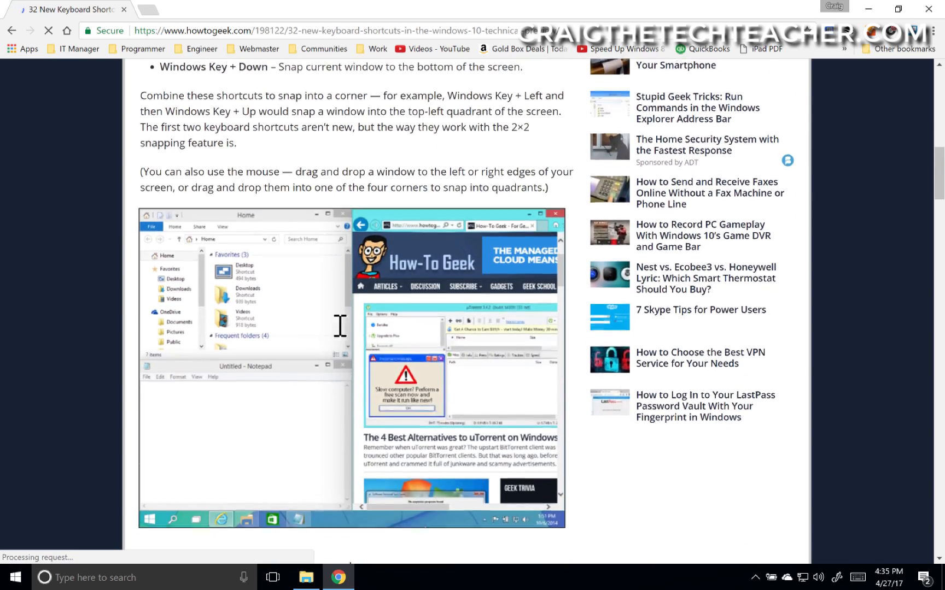
pyautogui.scroll(-3)
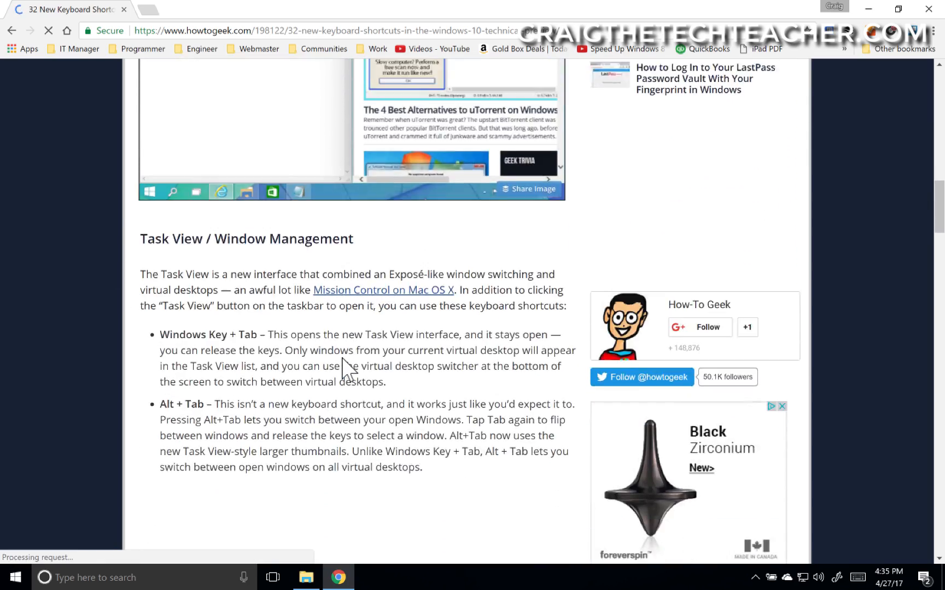
pyautogui.scroll(-3)
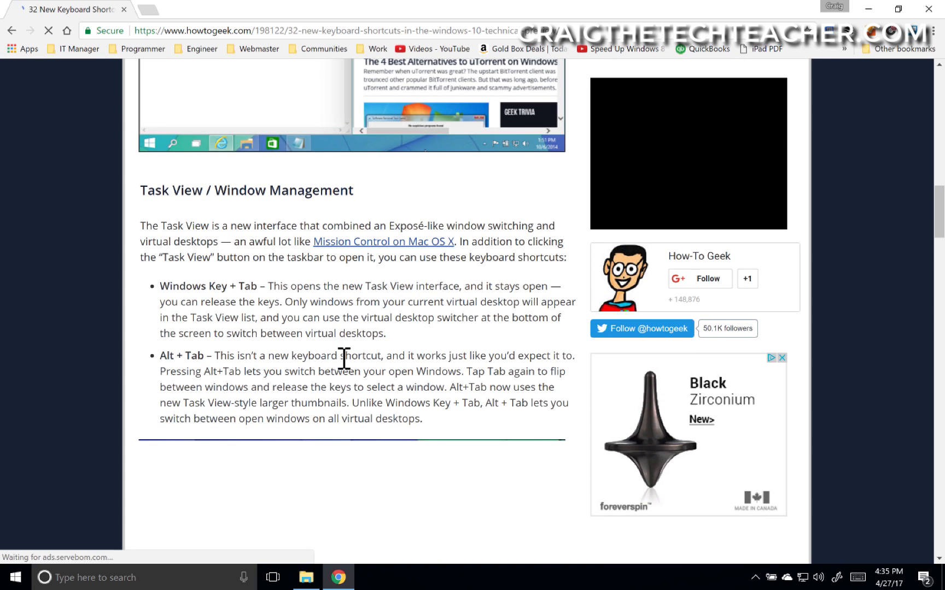
pyautogui.scroll(-3)
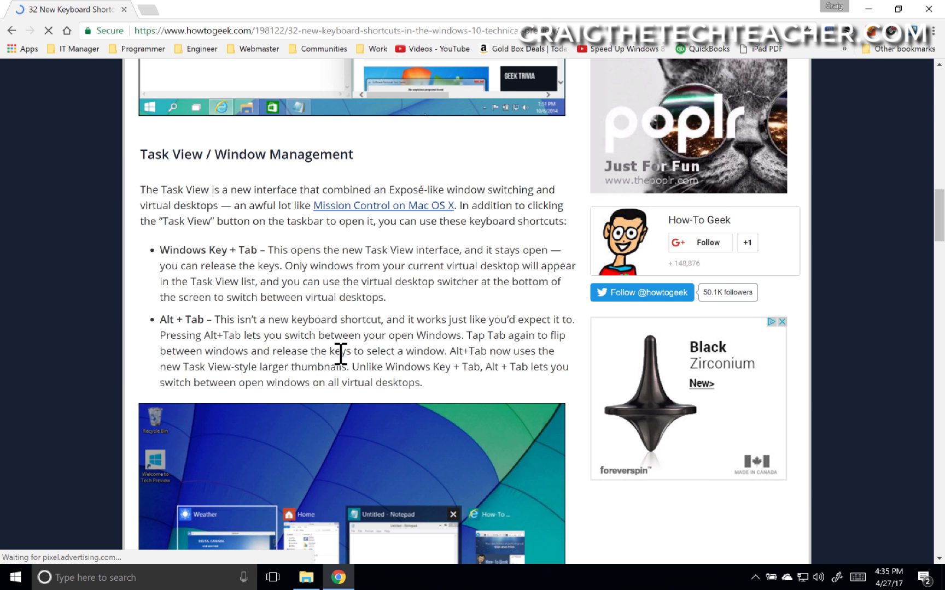
pyautogui.scroll(-3)
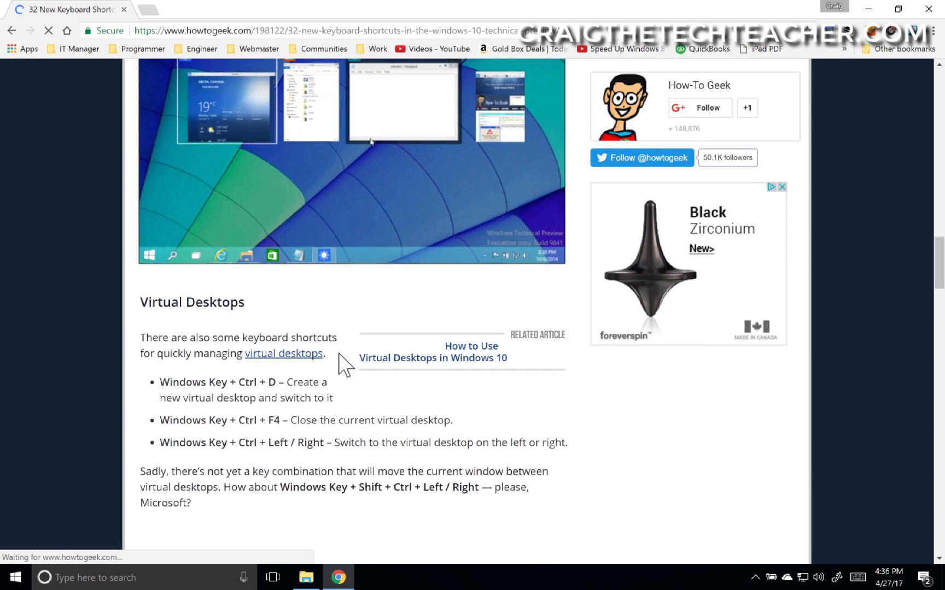
pyautogui.scroll(-3)
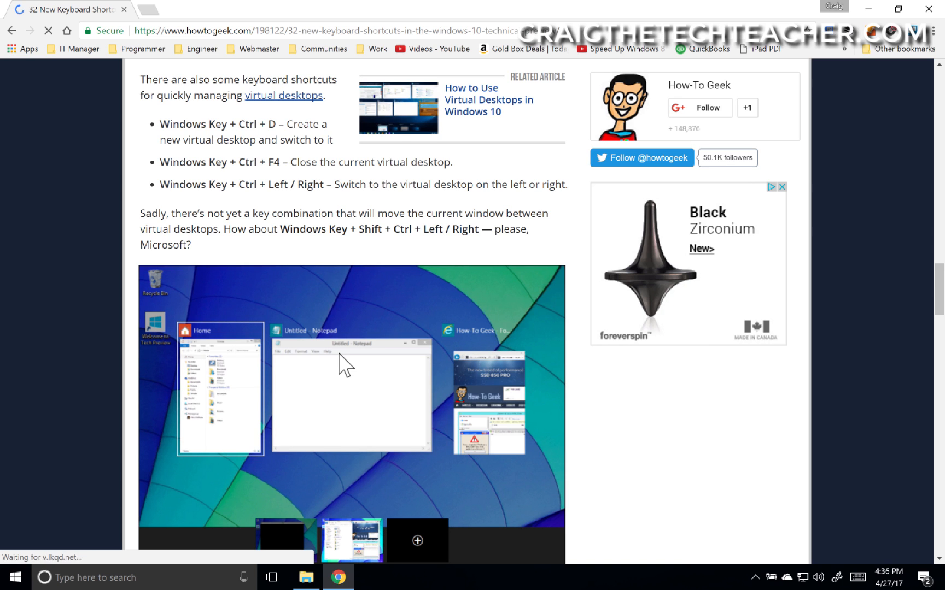
pyautogui.moveTo(844, 94)
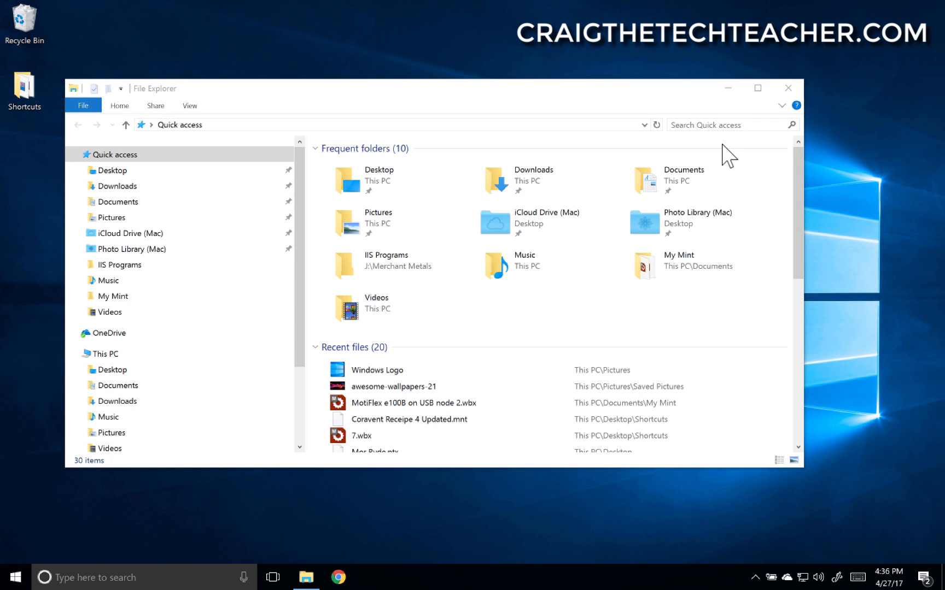
# Close the File Explorer window and open Task View showing Desktop 1 and Desktop 2
pyautogui.click(787, 87)
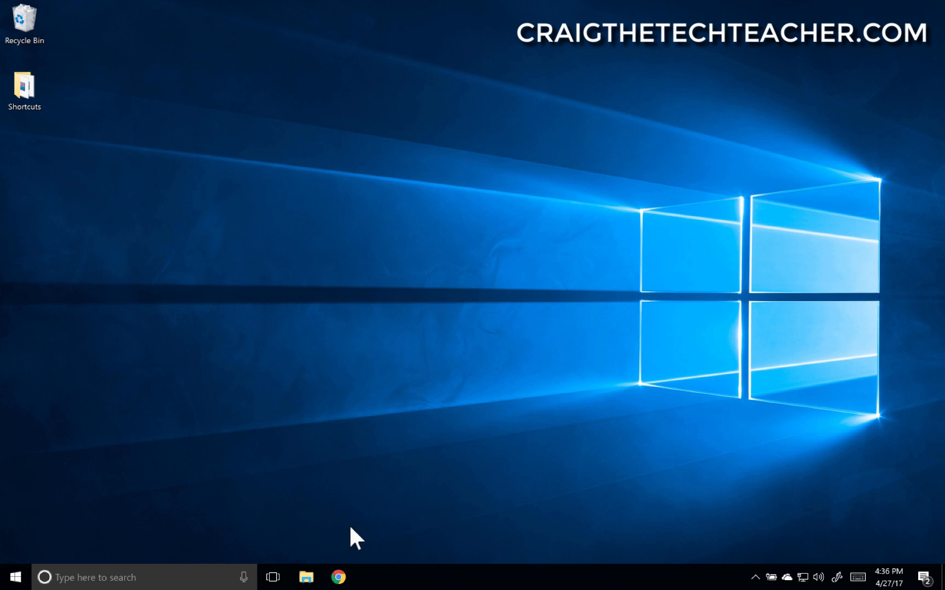
pyautogui.click(273, 578)
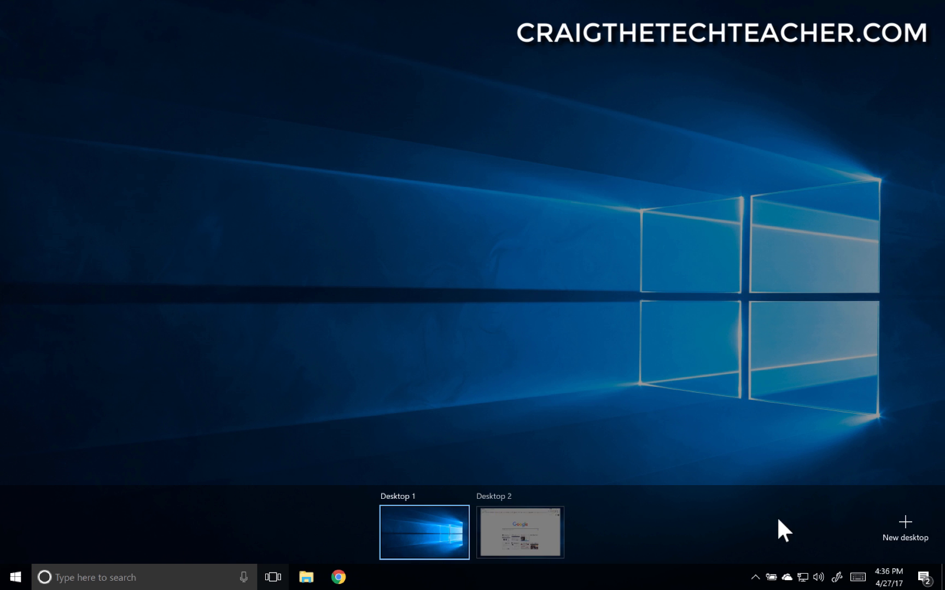